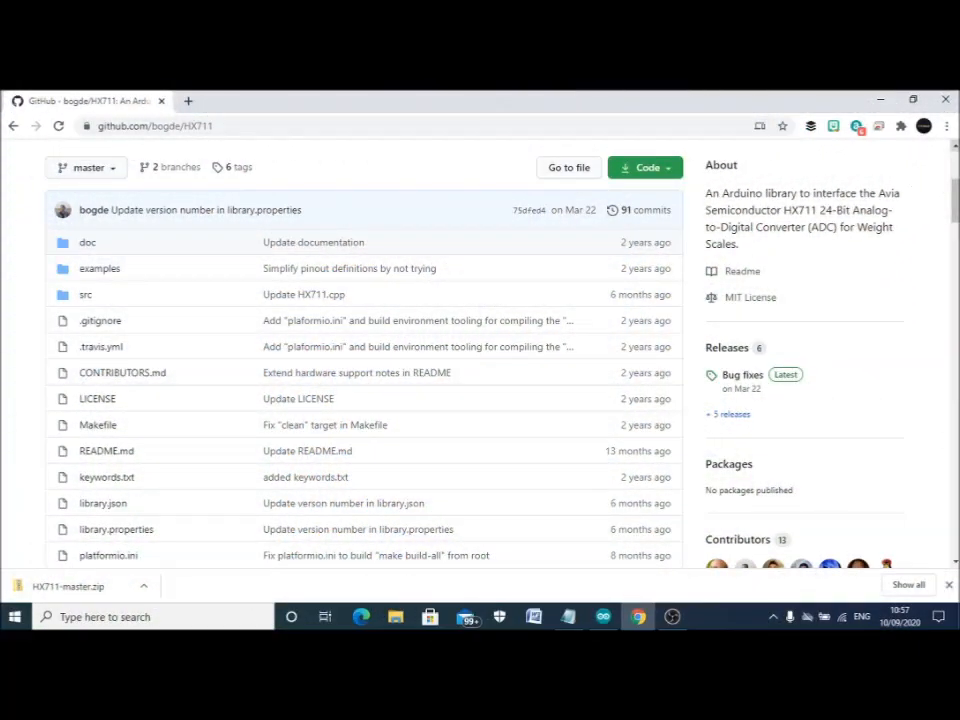
- Reveal the HX711 repository's Code menu with its clone and Download ZIP options
scroll("up", 3)
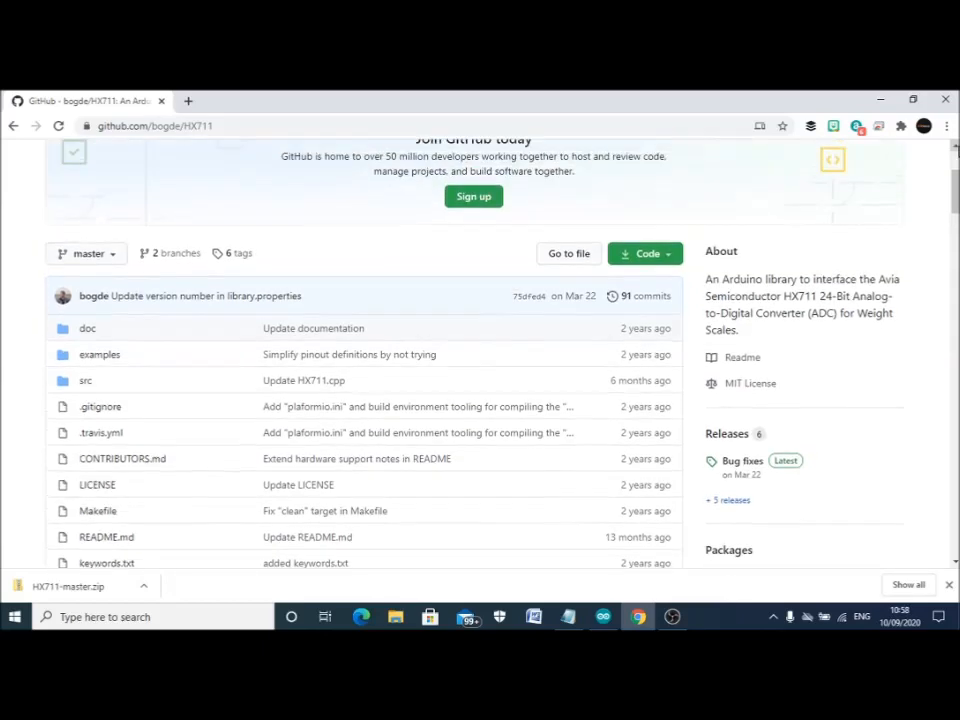
scroll("up", 3)
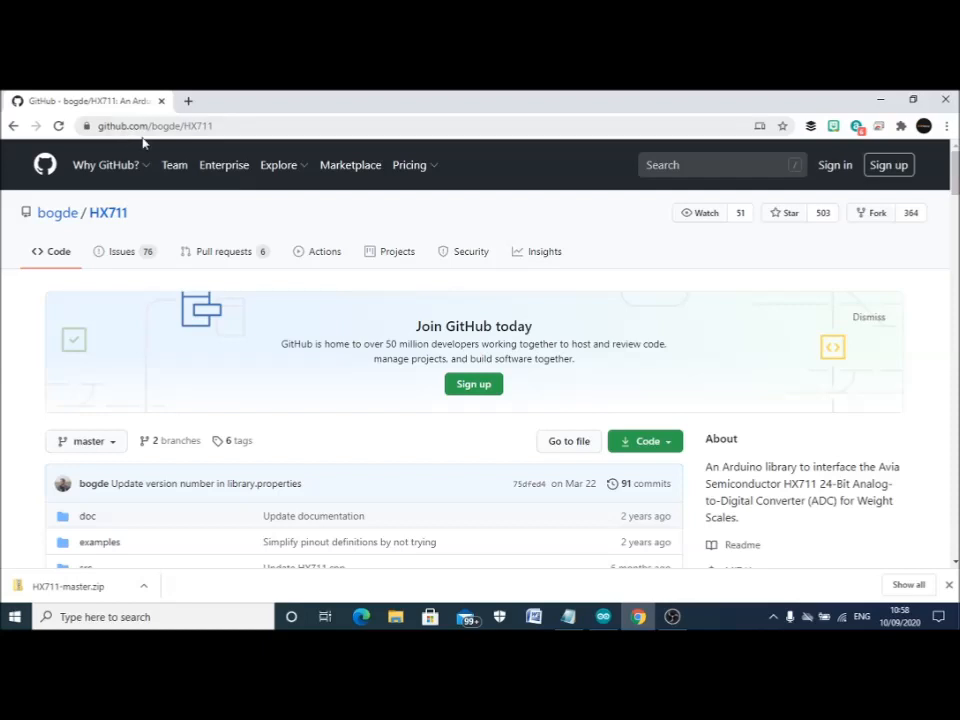
mouse_move(244, 122)
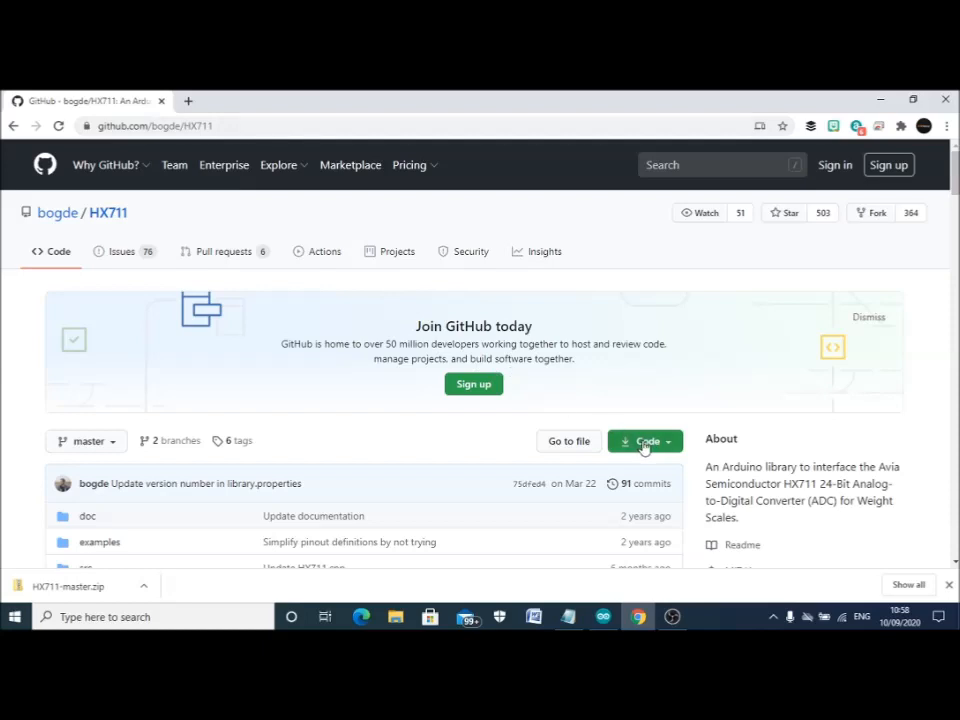
left_click(644, 442)
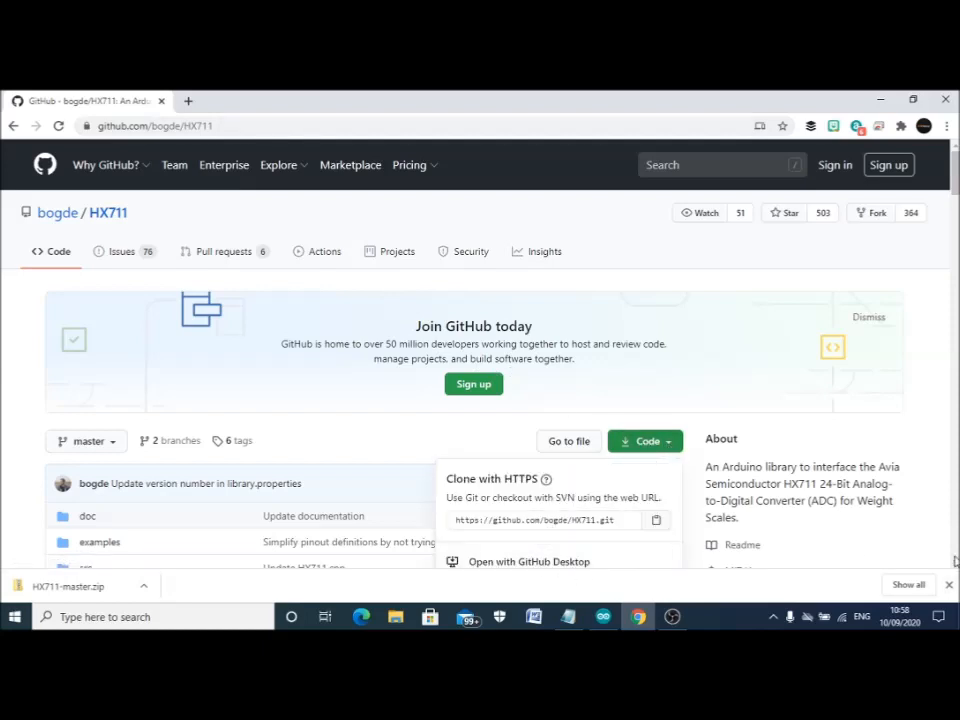
scroll("down", 3)
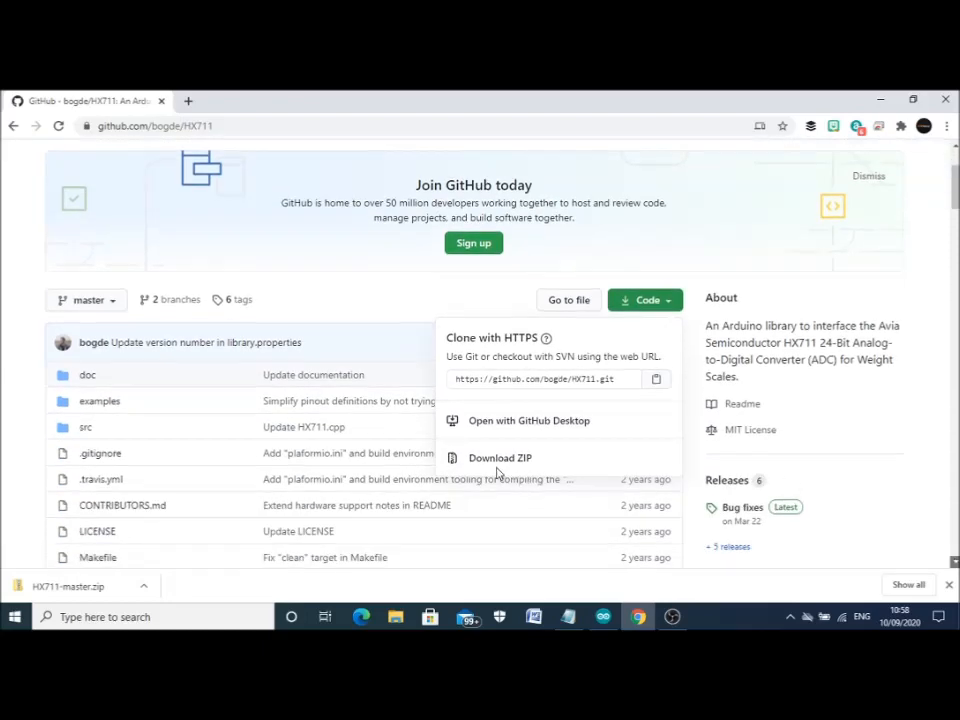
mouse_move(212, 600)
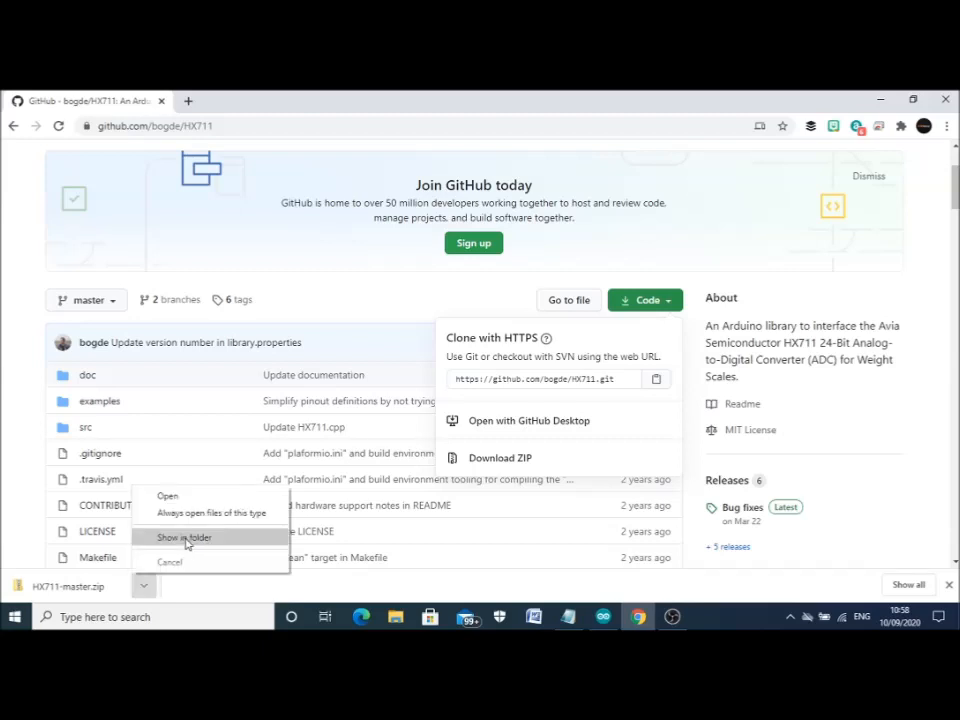
- Begin Extract All on the downloaded HX711-master.zip and browse for a destination
left_click(184, 536)
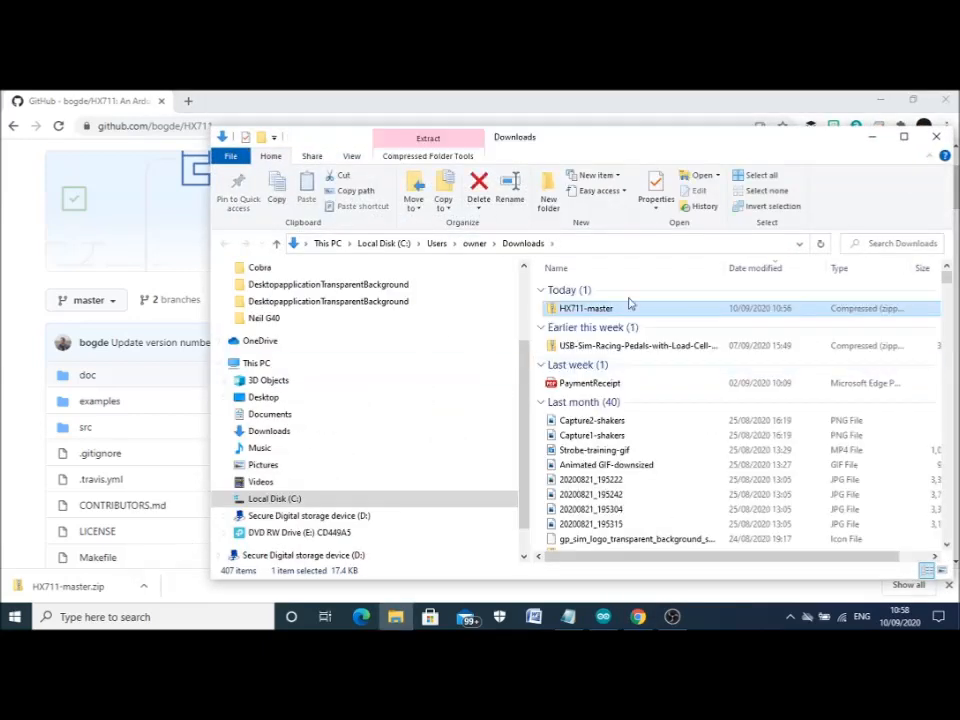
right_click(584, 308)
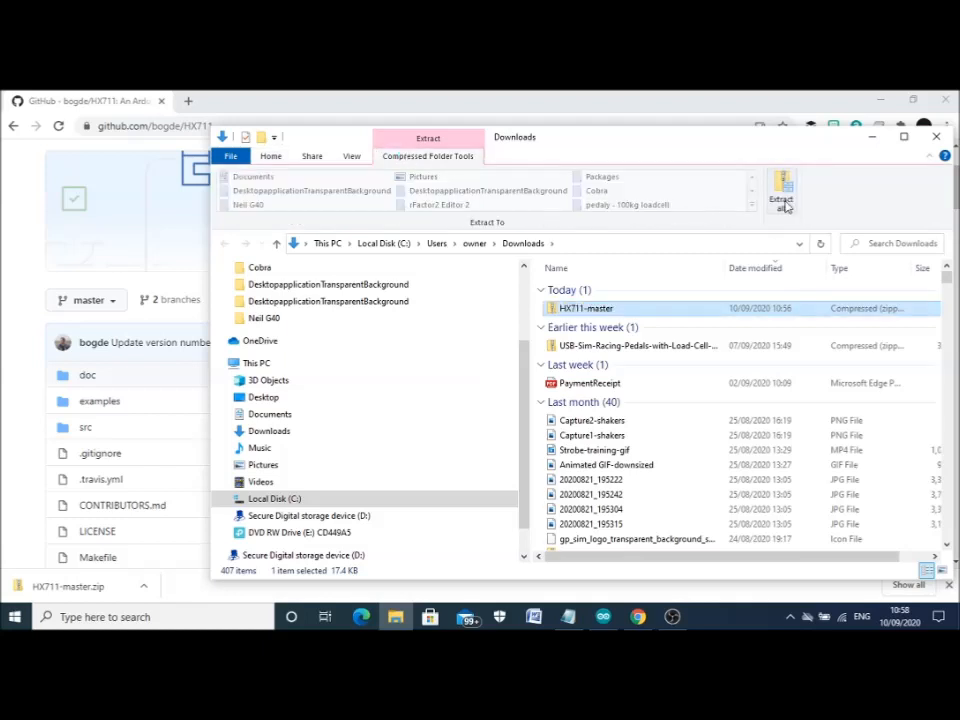
left_click(780, 192)
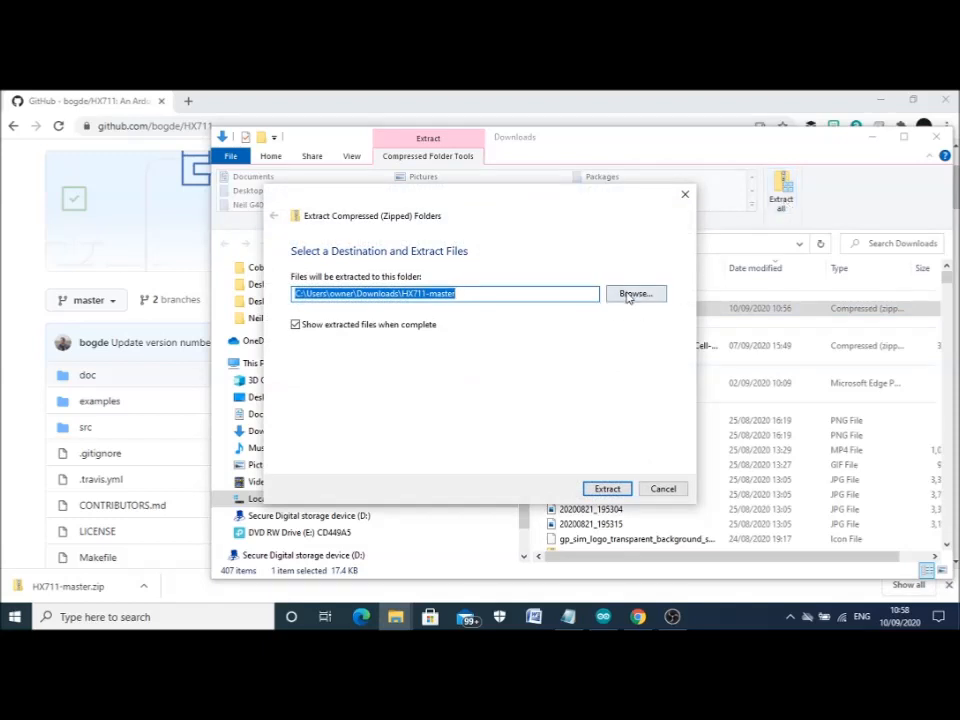
left_click(634, 292)
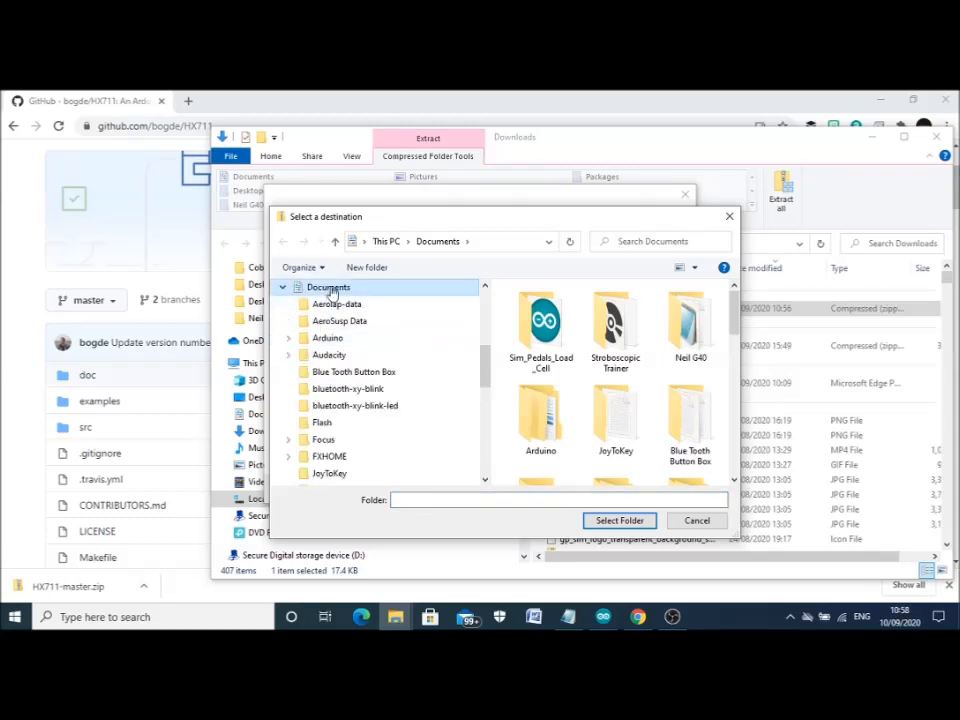
- Navigate to Documents > Arduino > libraries as the extraction destination
left_click(288, 338)
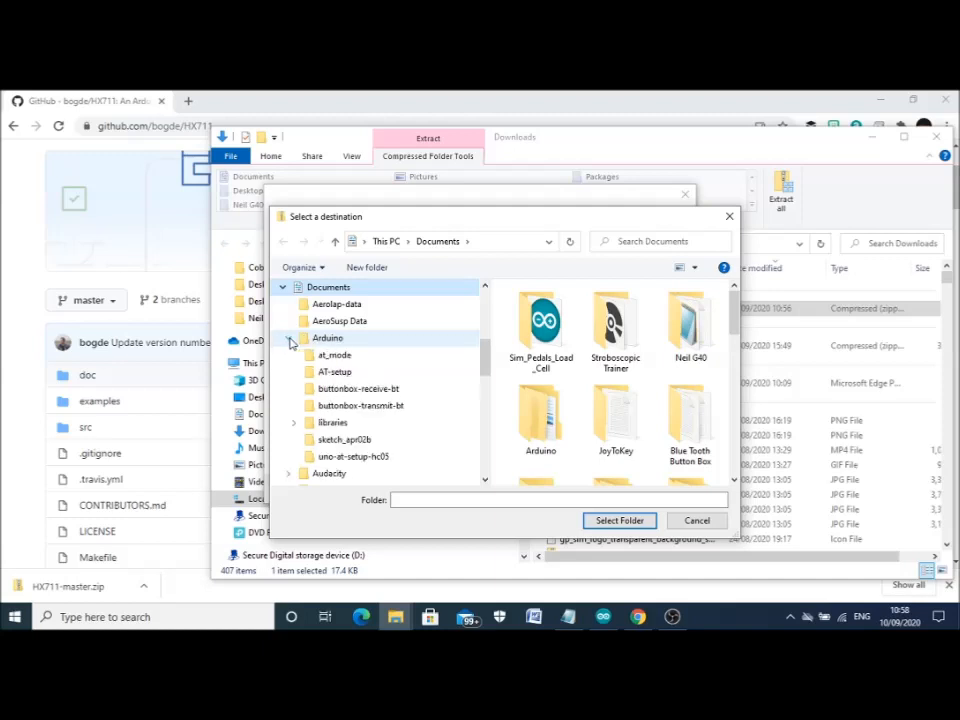
left_click(332, 422)
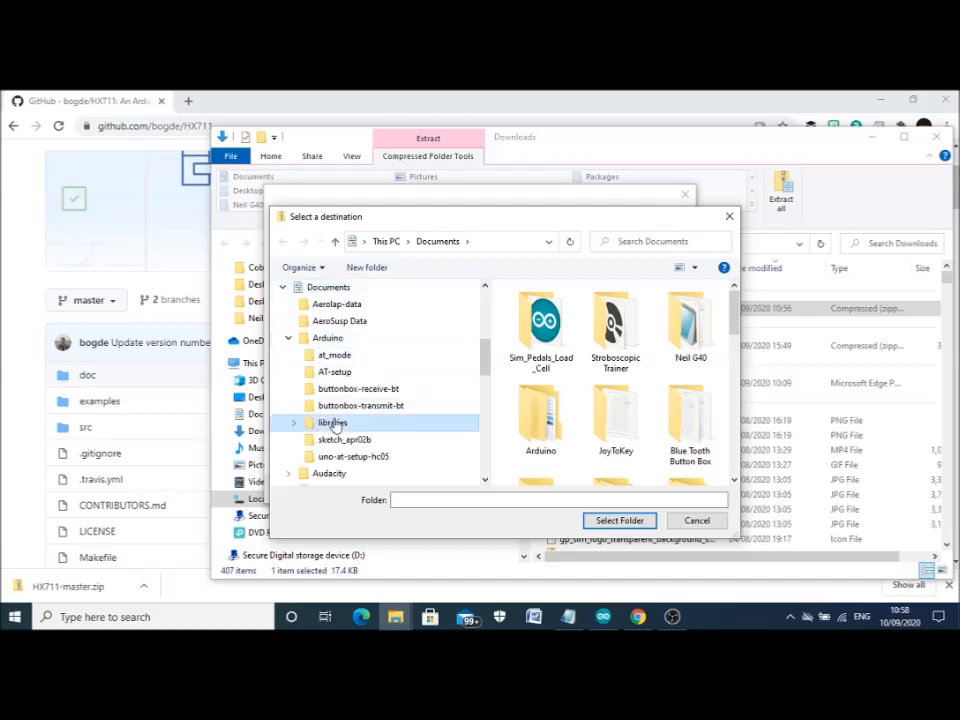
double_click(332, 422)
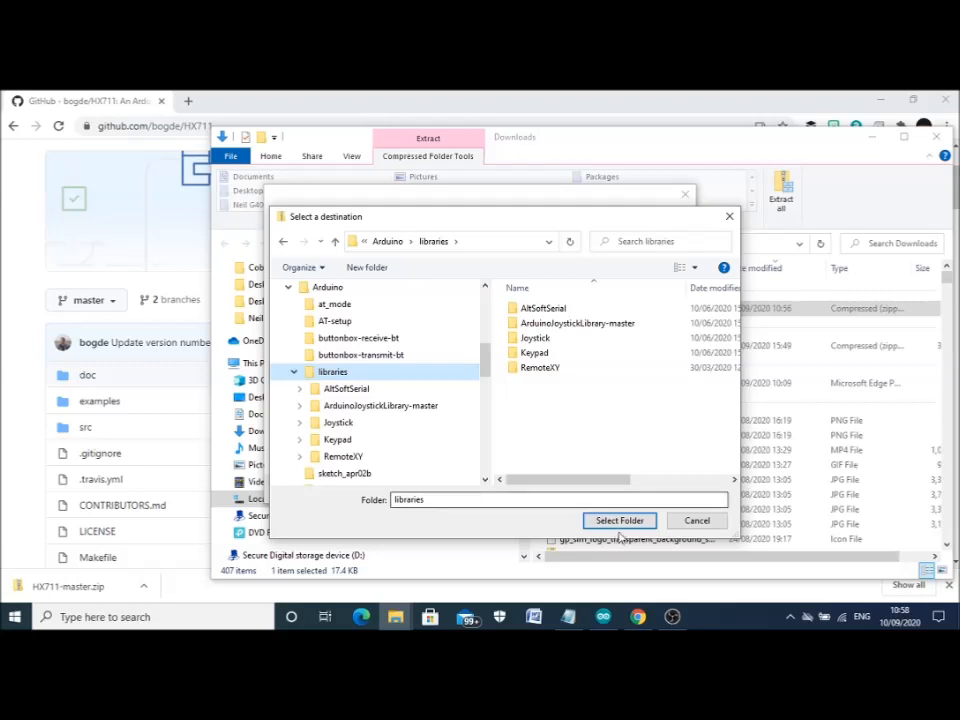
- Extract the HX711-master archive into the Arduino libraries folder
left_click(618, 520)
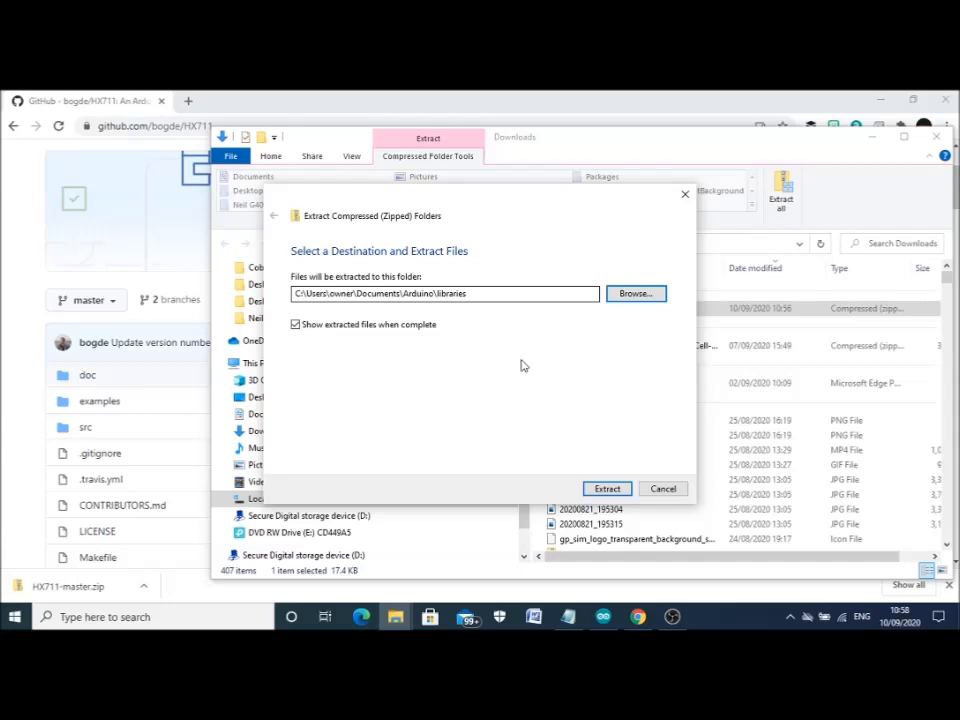
left_click(608, 488)
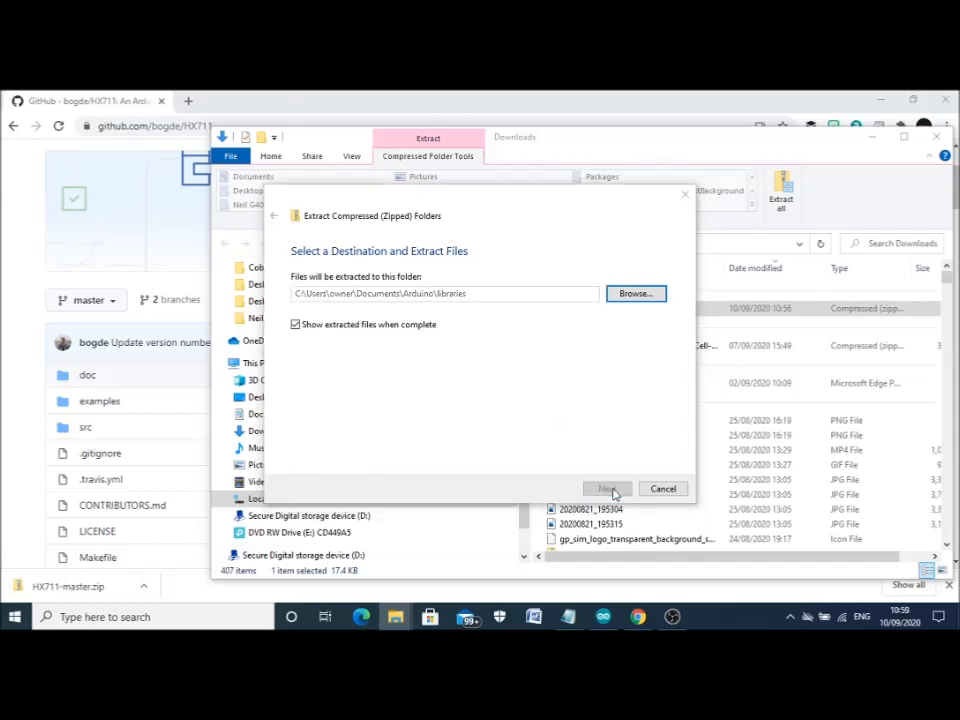
left_click(606, 488)
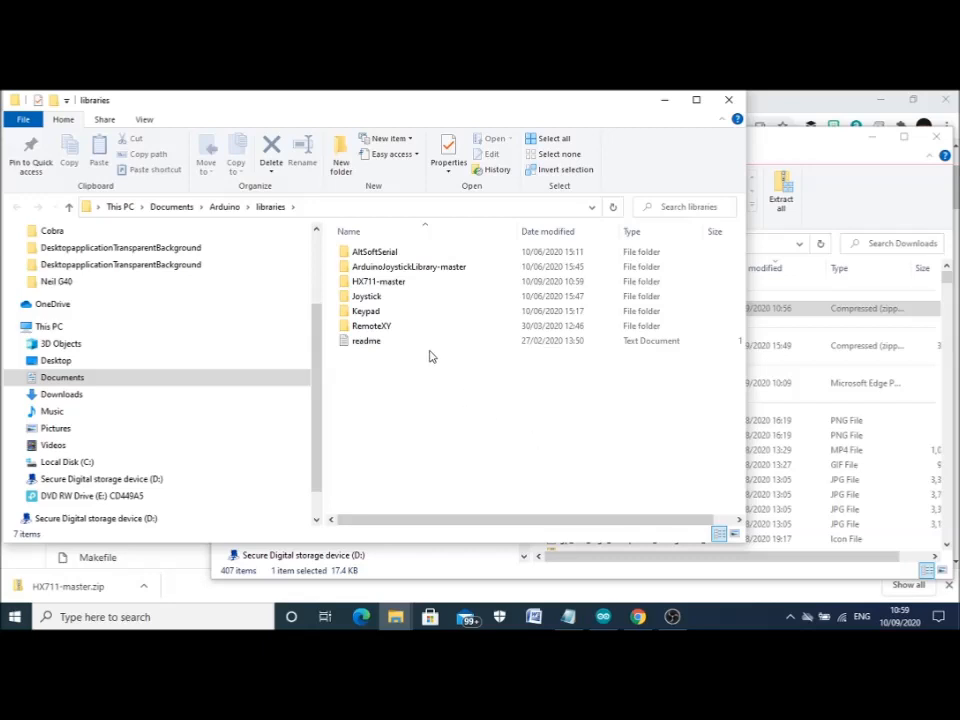
- Check the new HX711-master folder in libraries and minimize the folder window
left_click(378, 280)
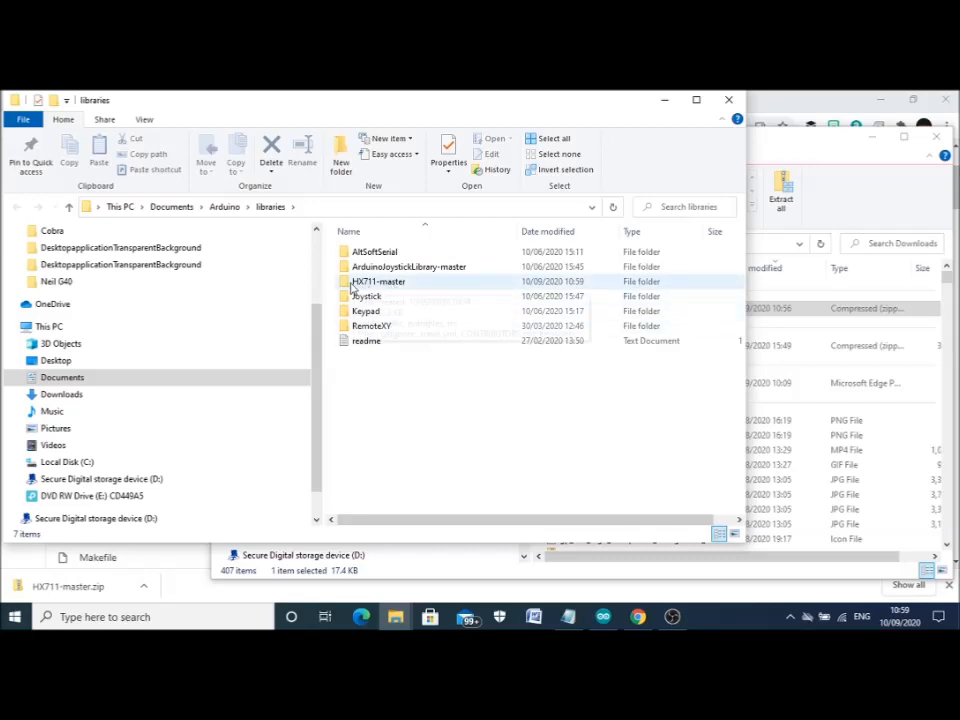
mouse_move(376, 282)
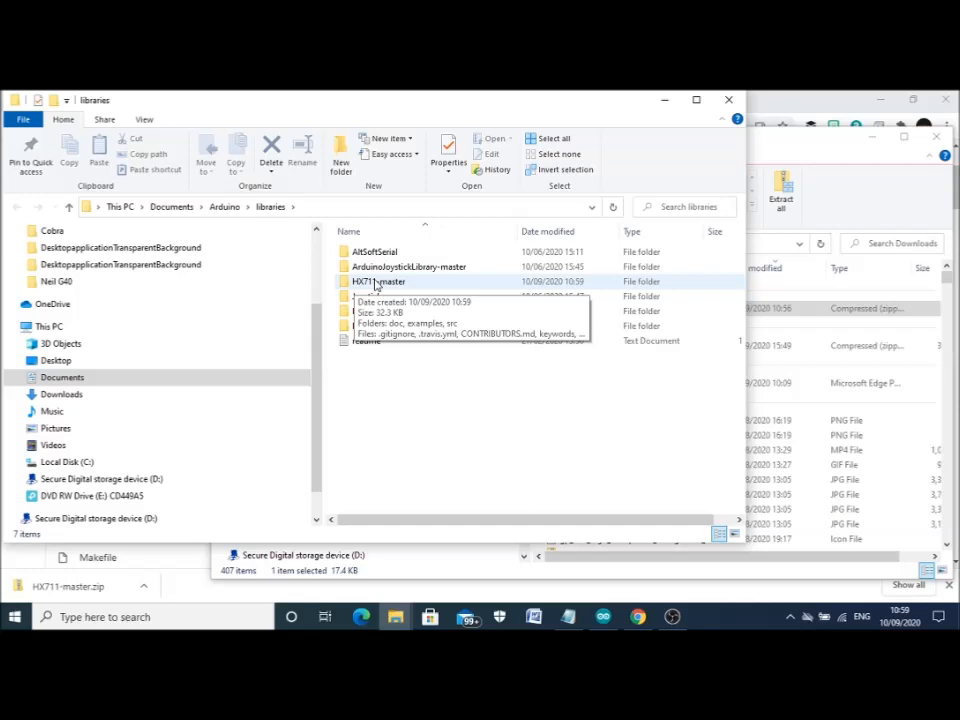
double_click(378, 280)
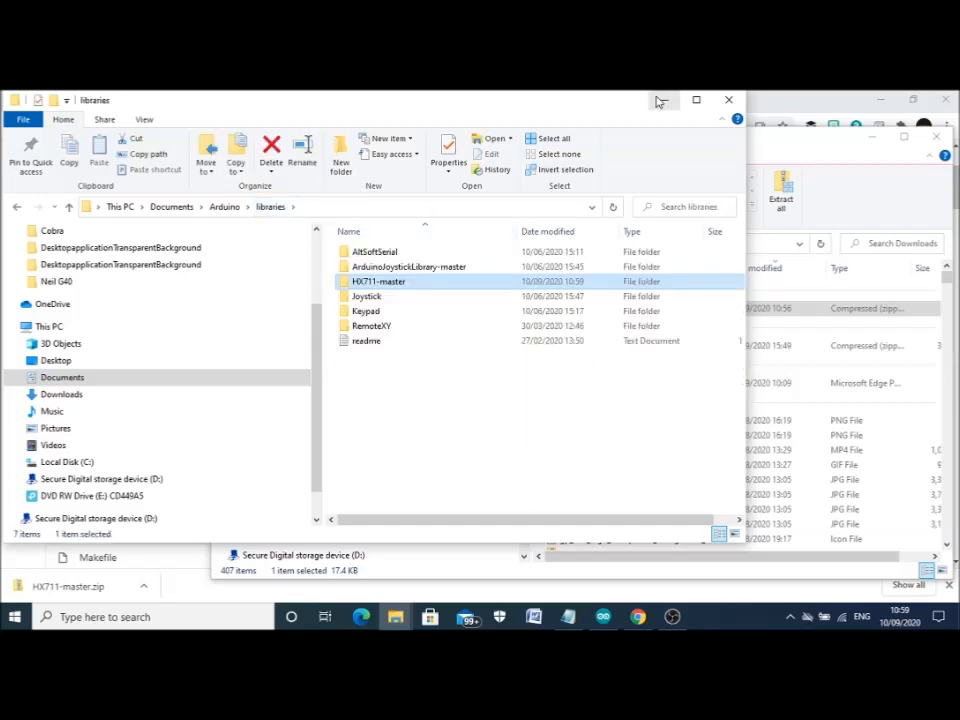
mouse_move(666, 100)
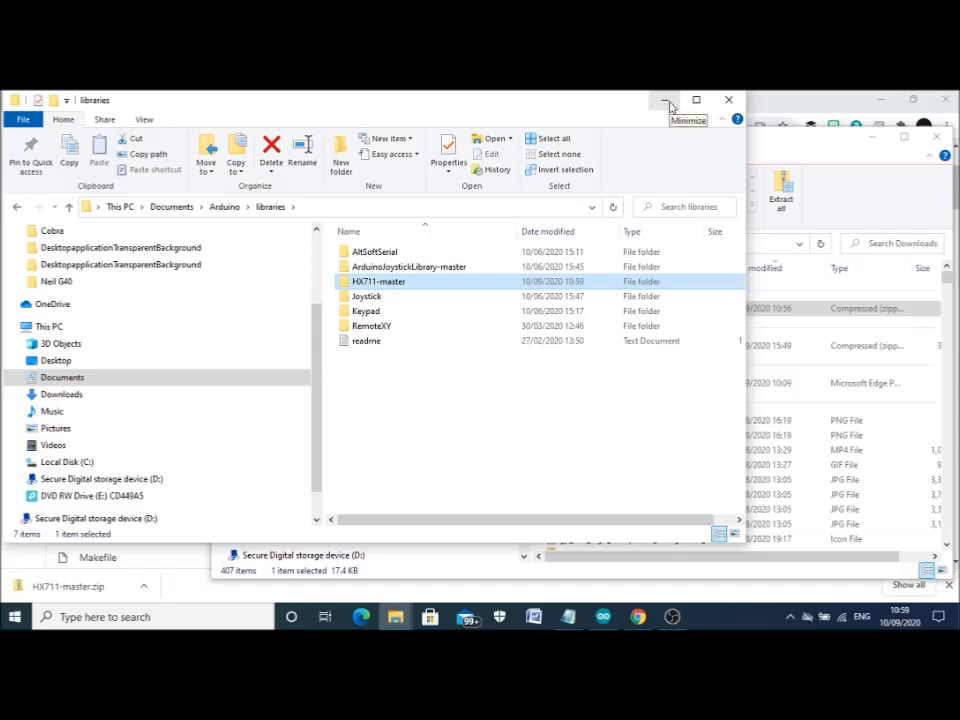
left_click(666, 100)
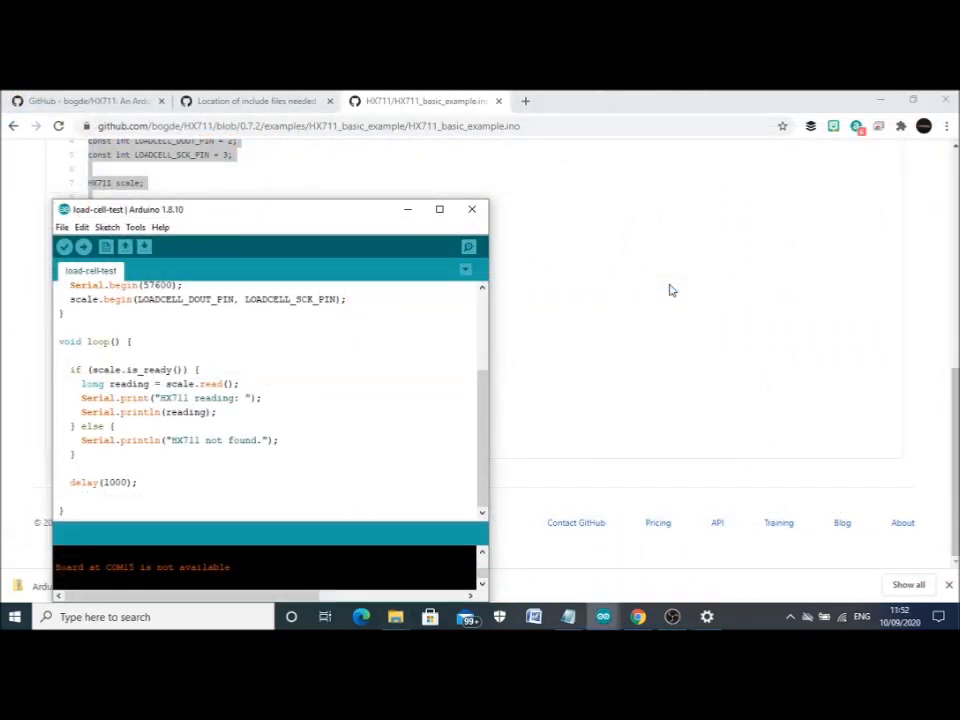
scroll("up", 3)
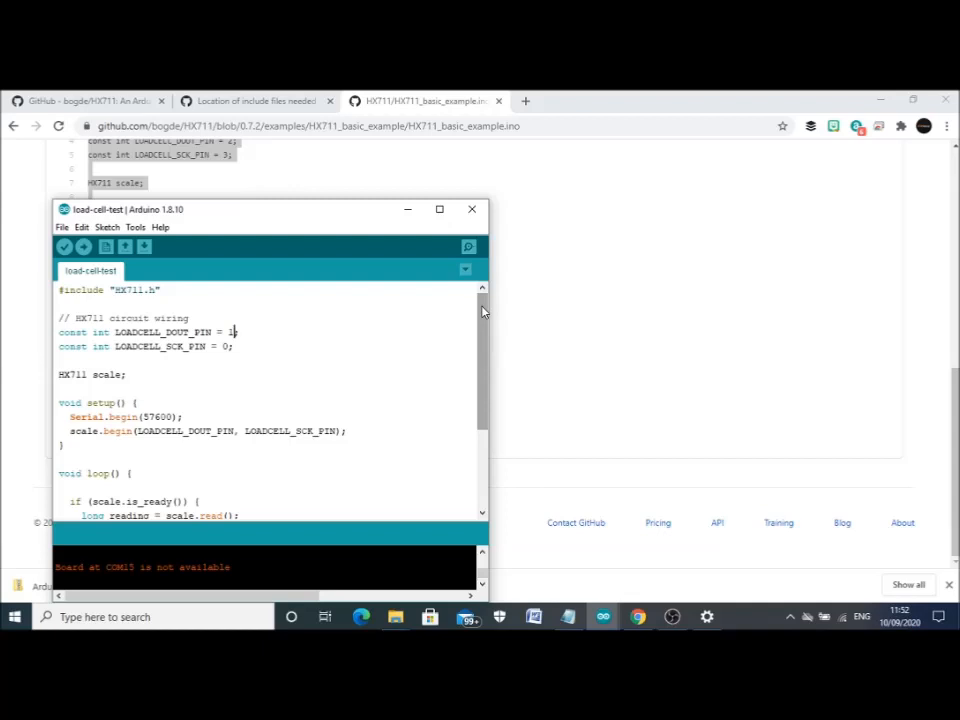
scroll("down", 3)
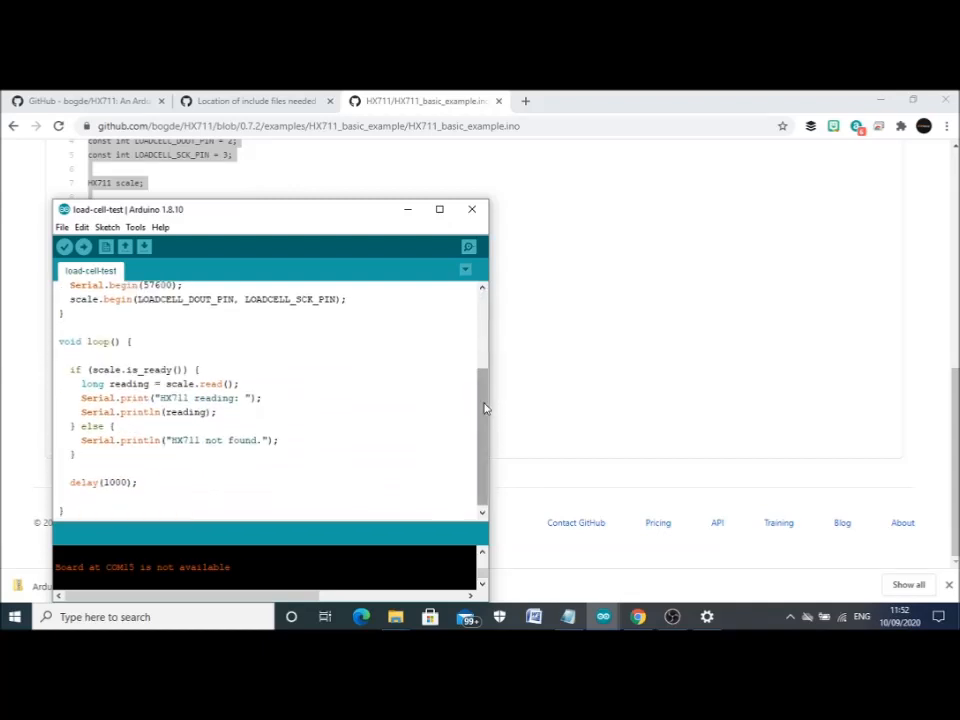
scroll("up", 3)
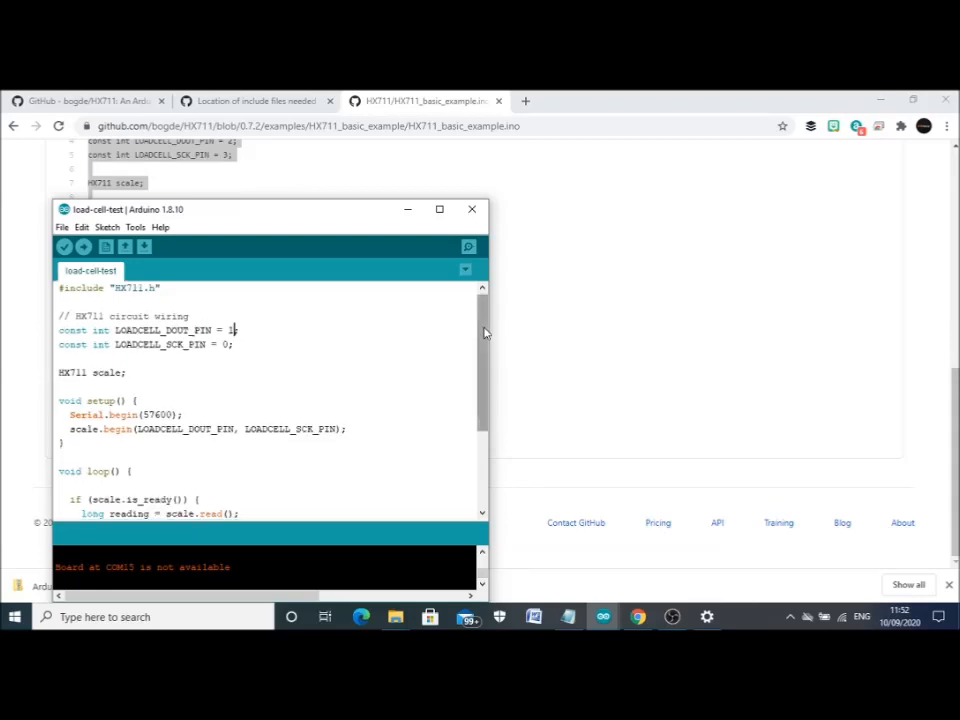
scroll("down", 3)
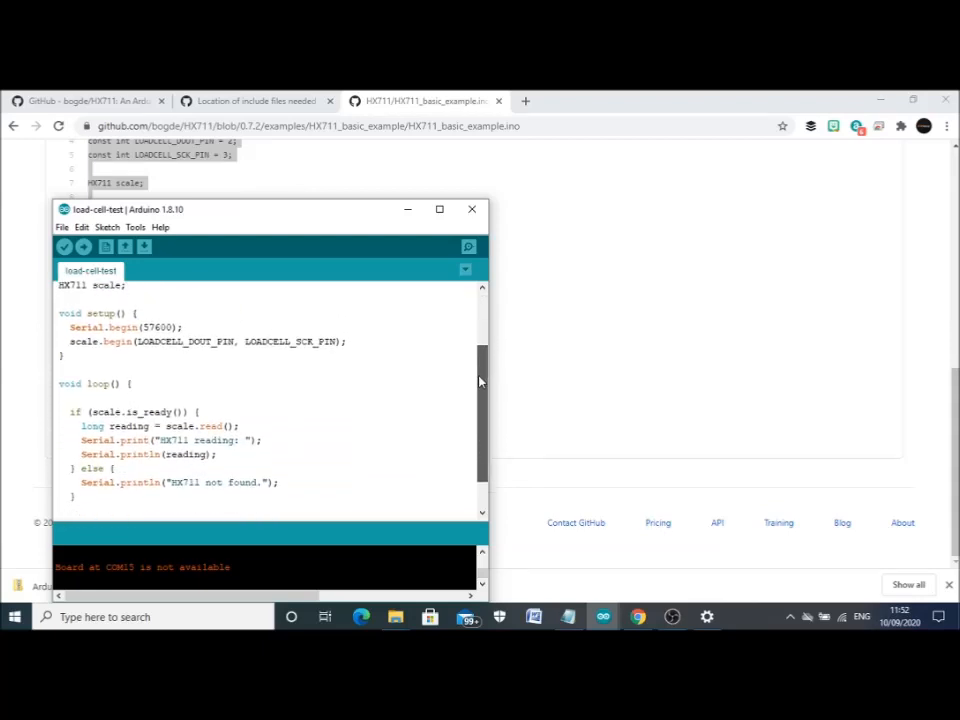
scroll("down", 3)
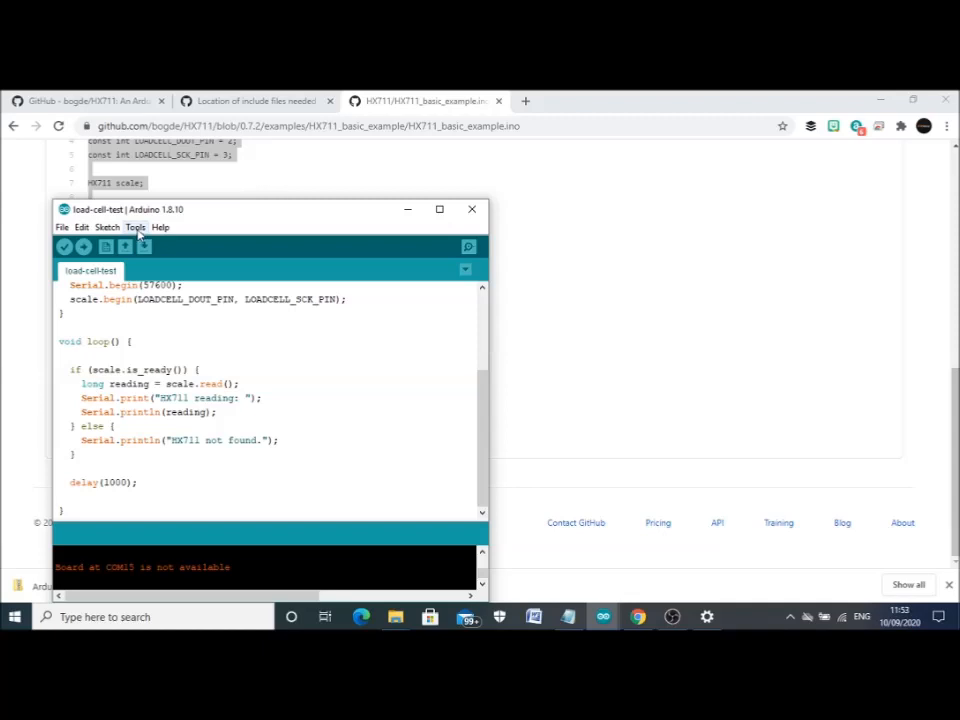
- Show the Tools settings with Arduino Micro as the board on port COM12
left_click(136, 228)
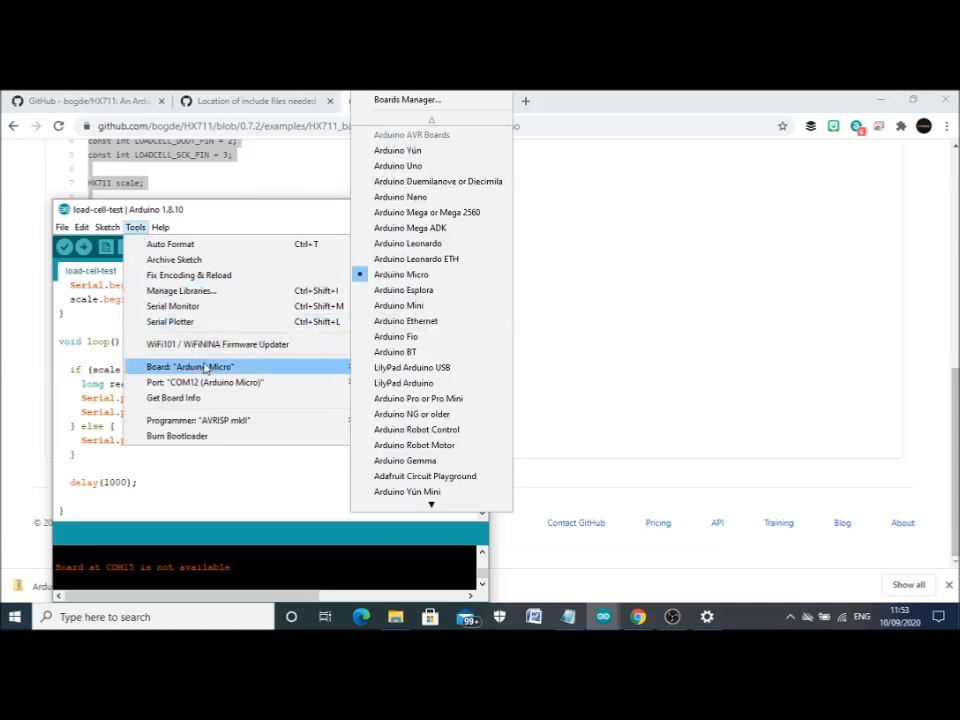
mouse_move(310, 372)
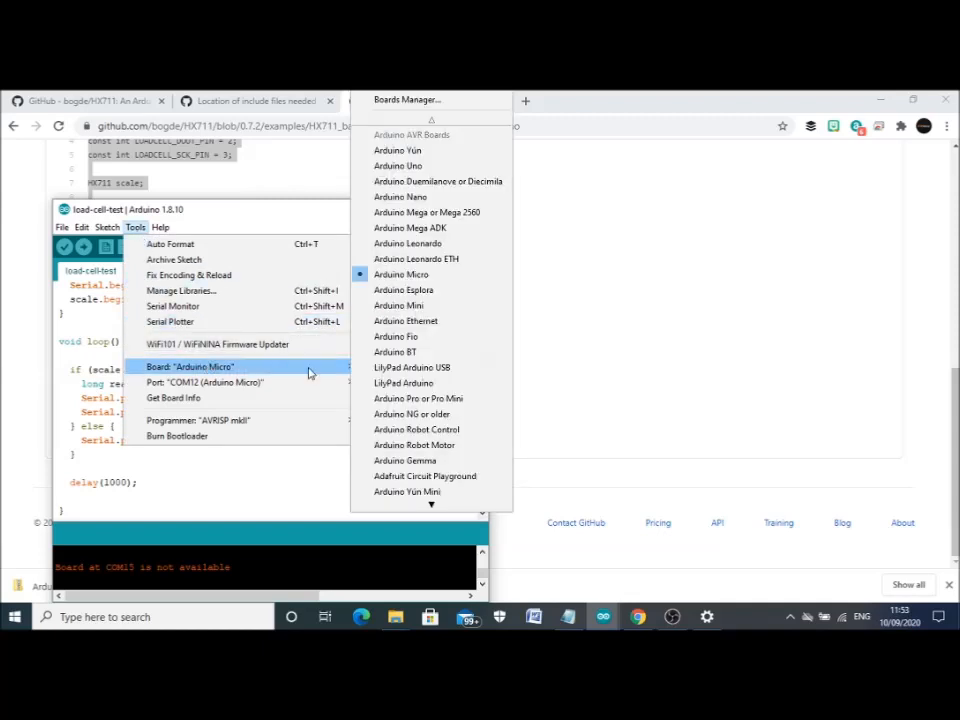
mouse_move(430, 274)
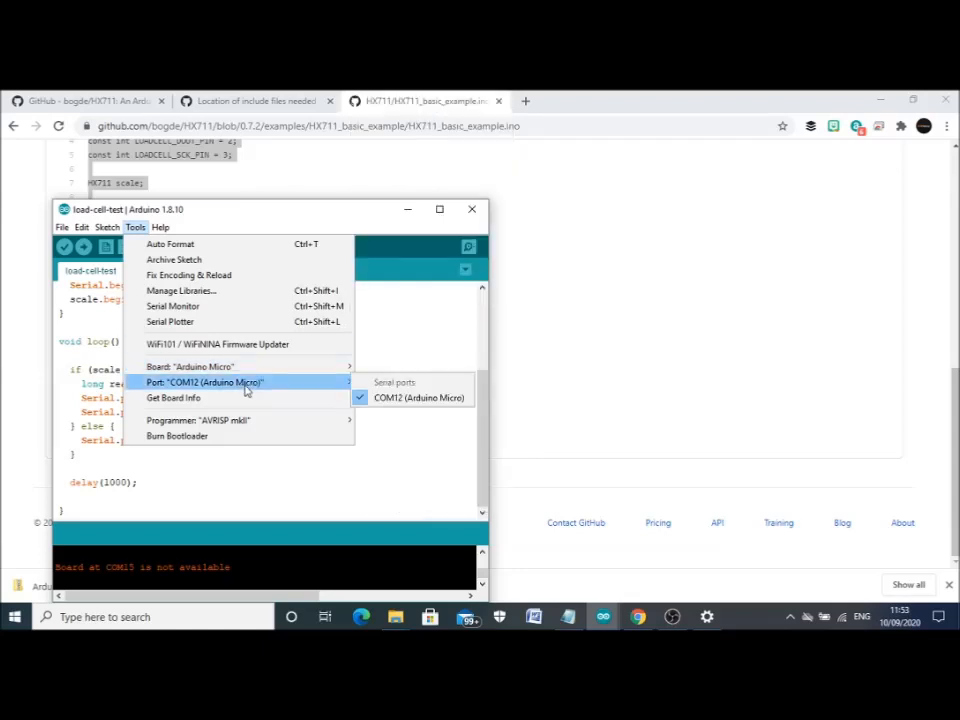
mouse_move(418, 396)
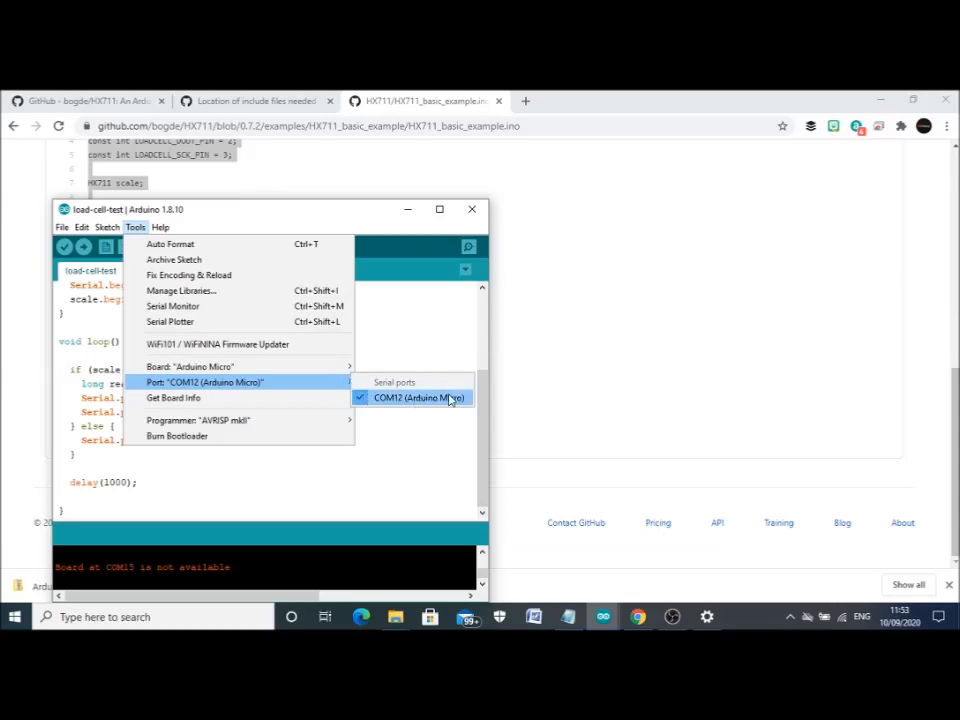
mouse_move(444, 408)
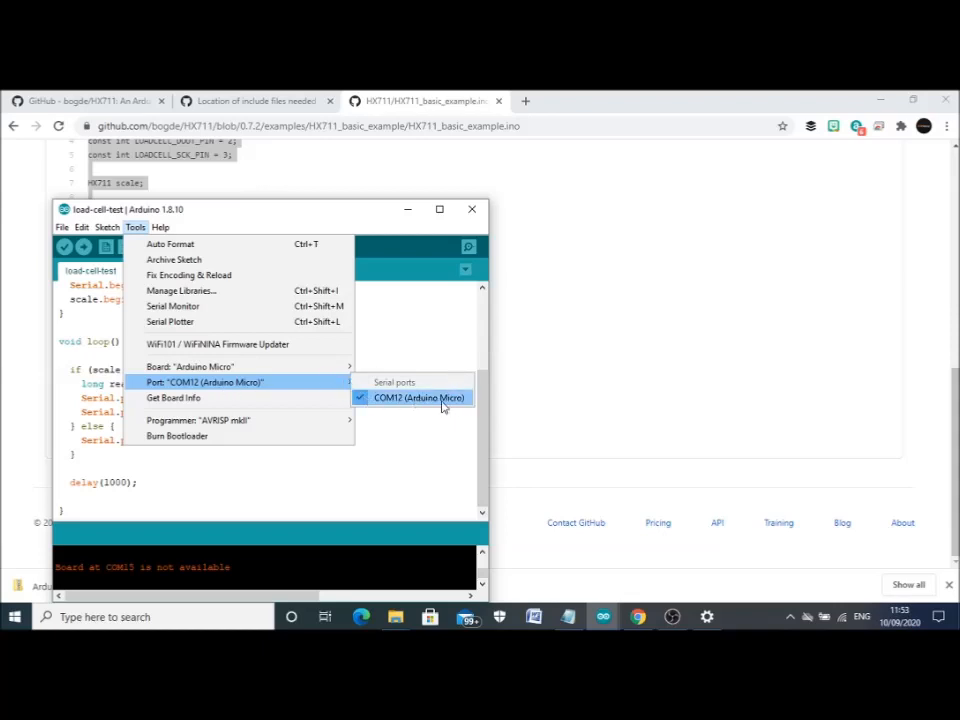
mouse_move(296, 384)
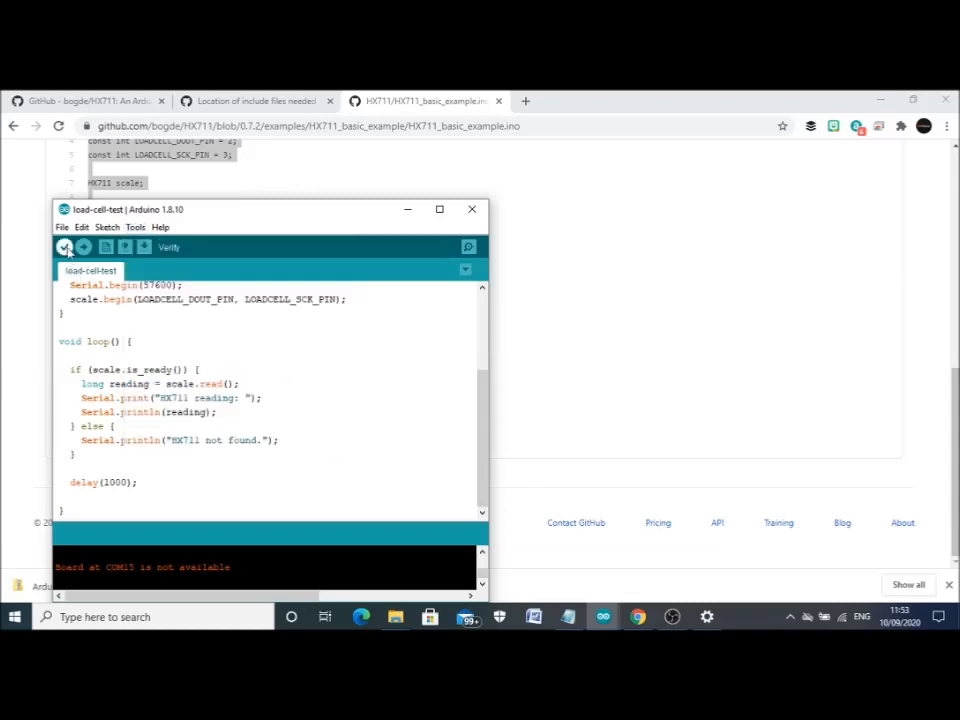
- Verify the load-cell test sketch compiles cleanly, then upload it to the Arduino Micro
left_click(64, 248)
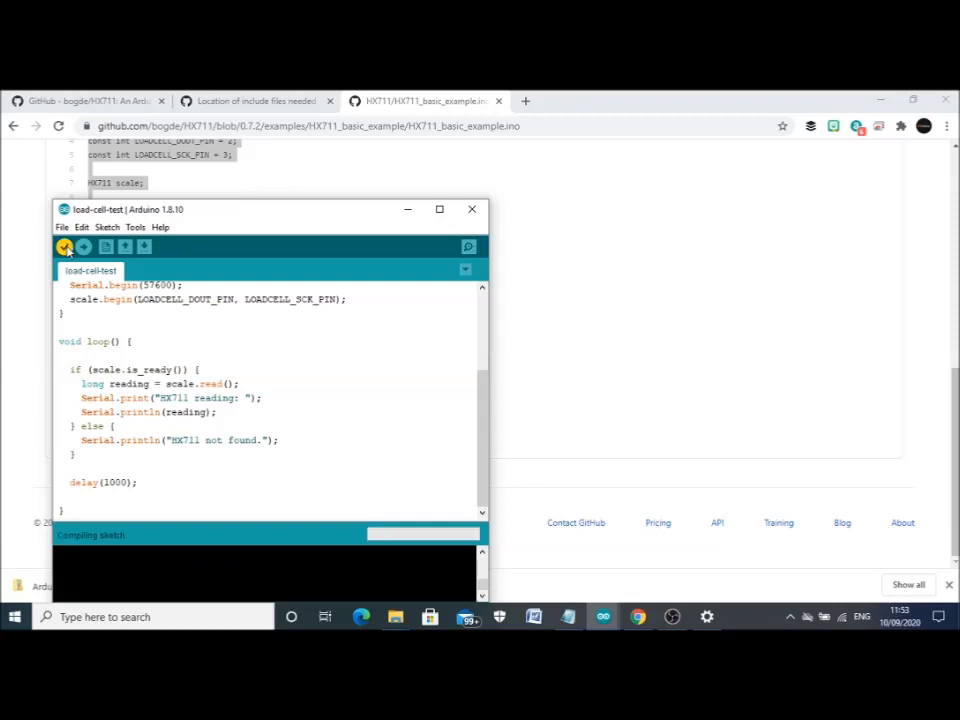
left_click(64, 246)
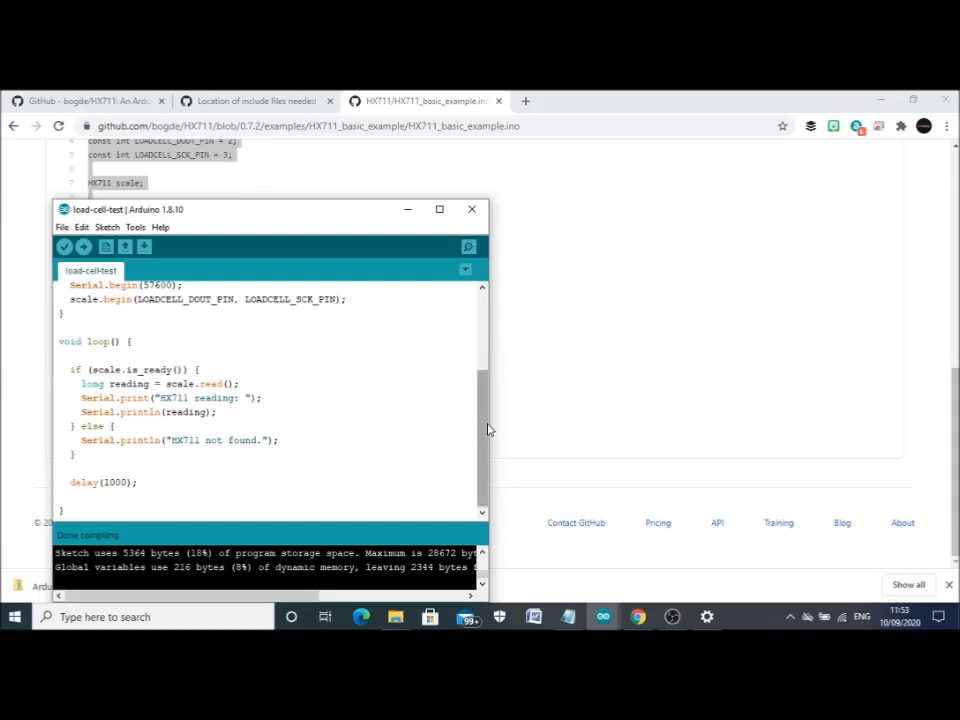
scroll("up", 3)
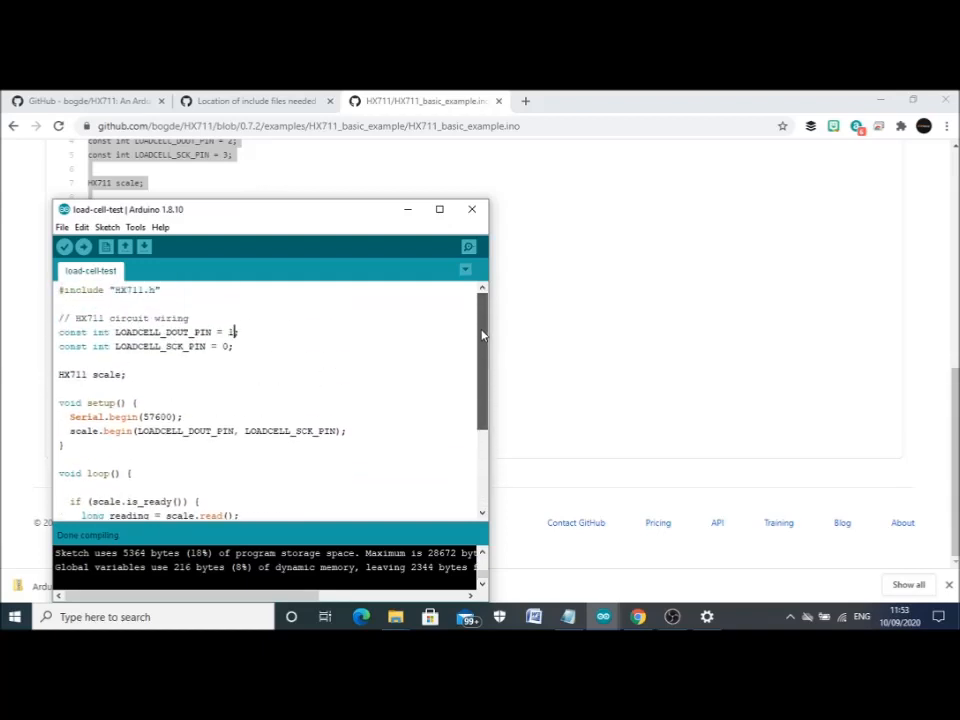
mouse_move(84, 248)
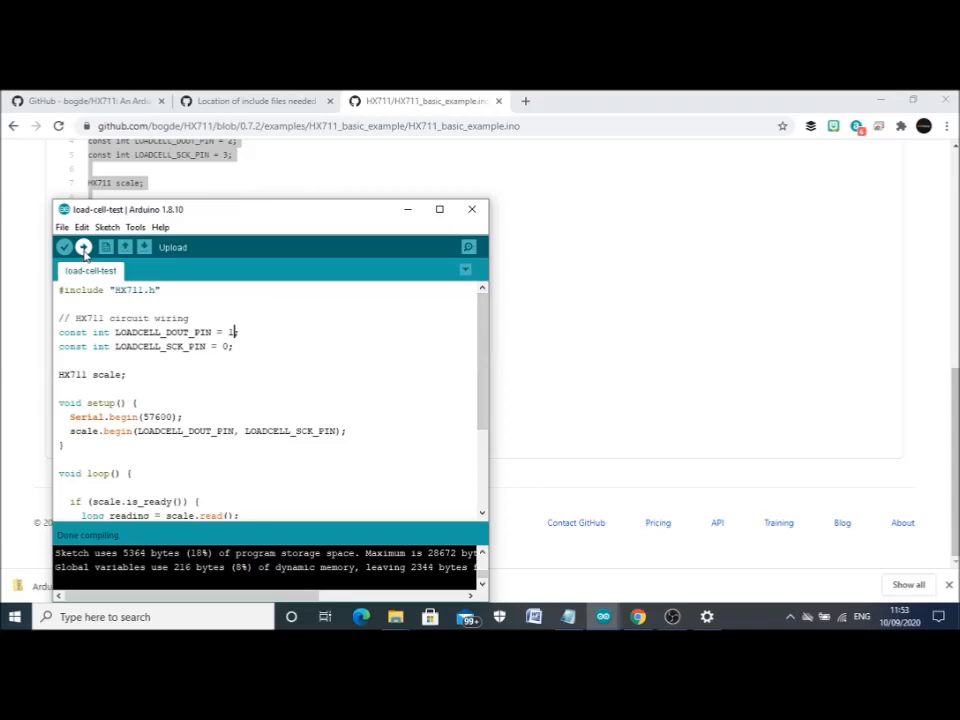
left_click(64, 248)
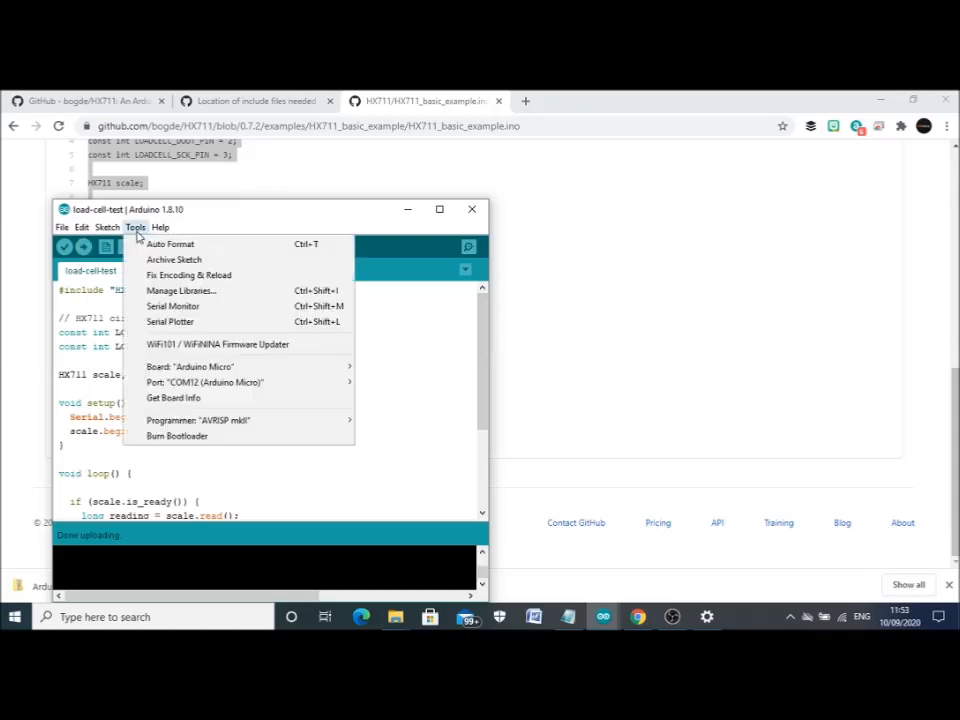
mouse_move(172, 306)
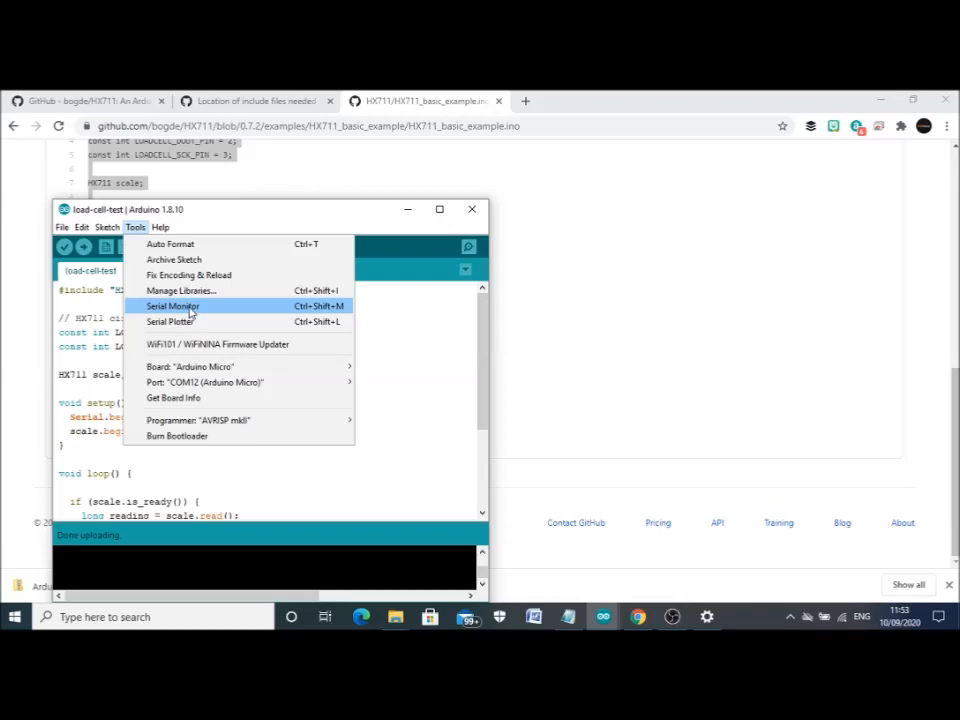
left_click(172, 306)
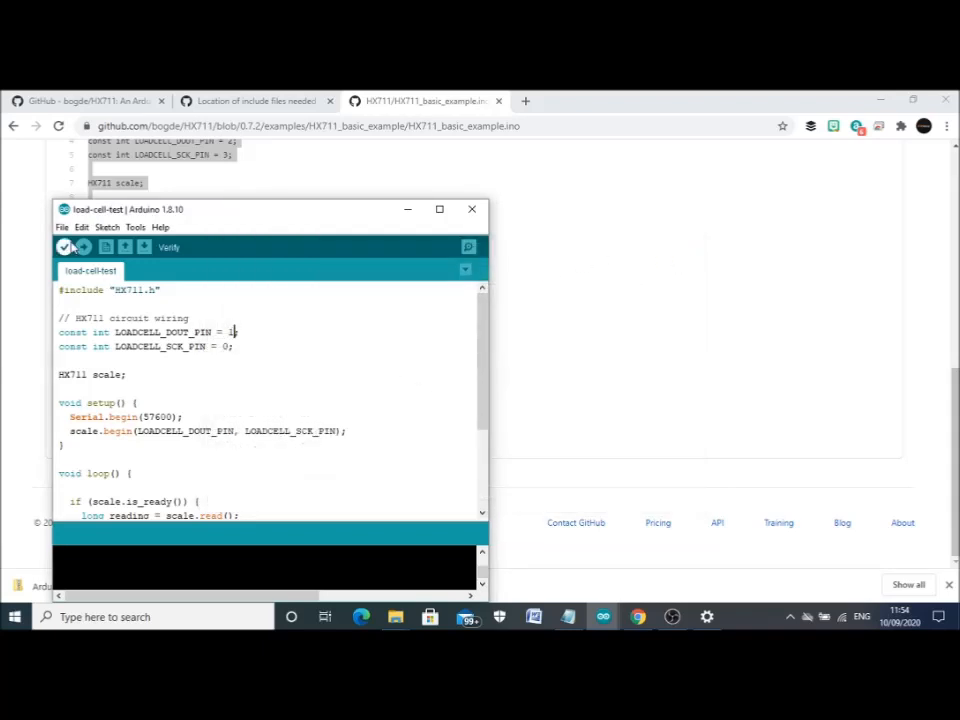
- Save the load-cell test sketch via File > Save
left_click(62, 228)
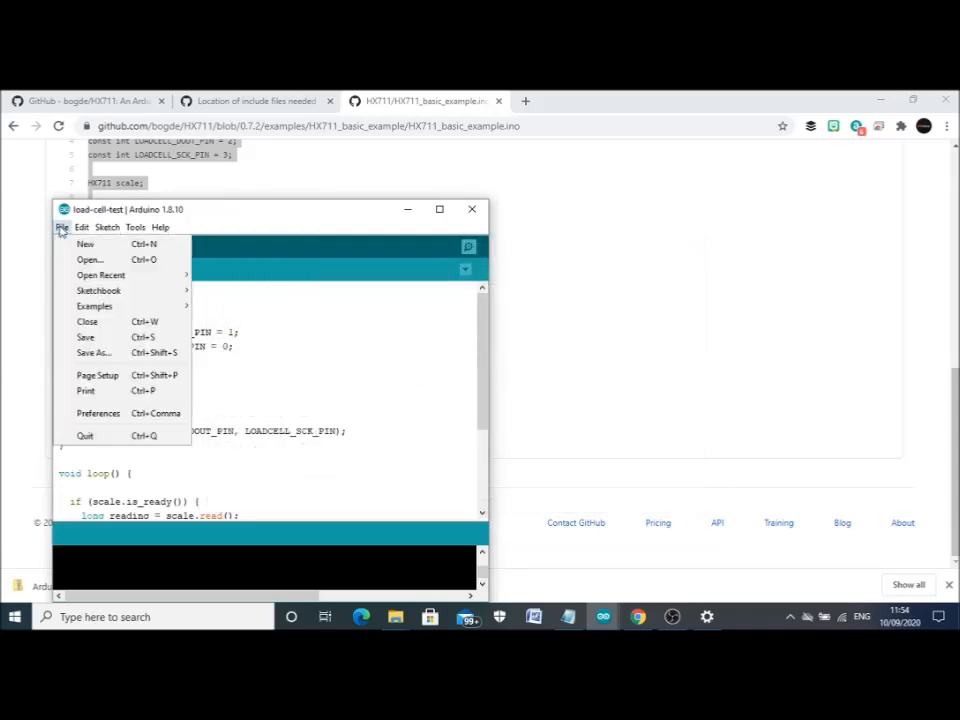
mouse_move(90, 336)
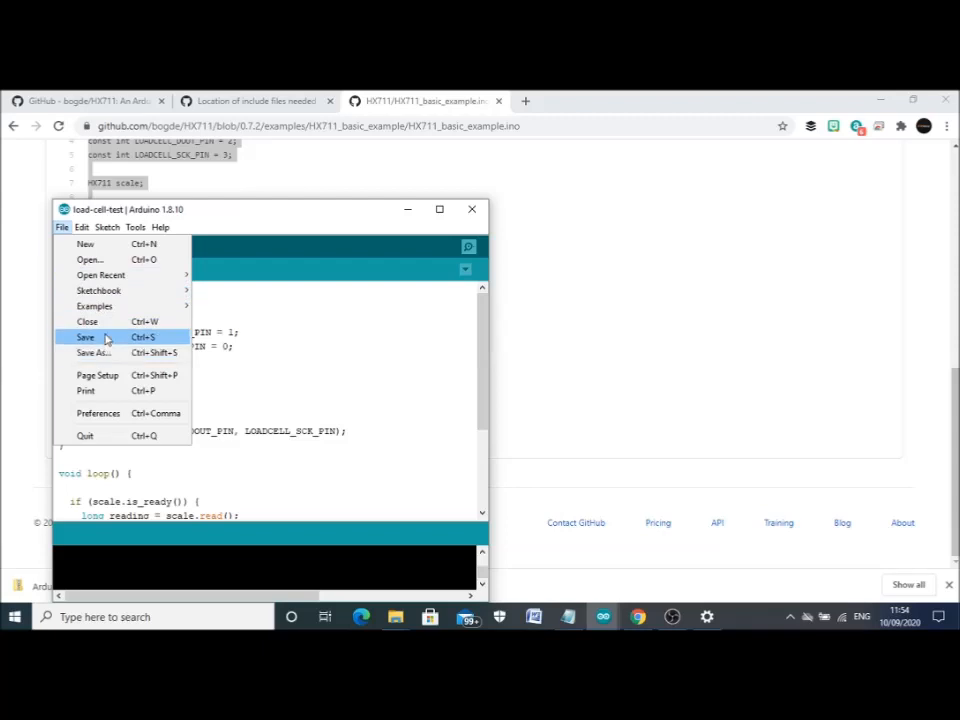
left_click(84, 336)
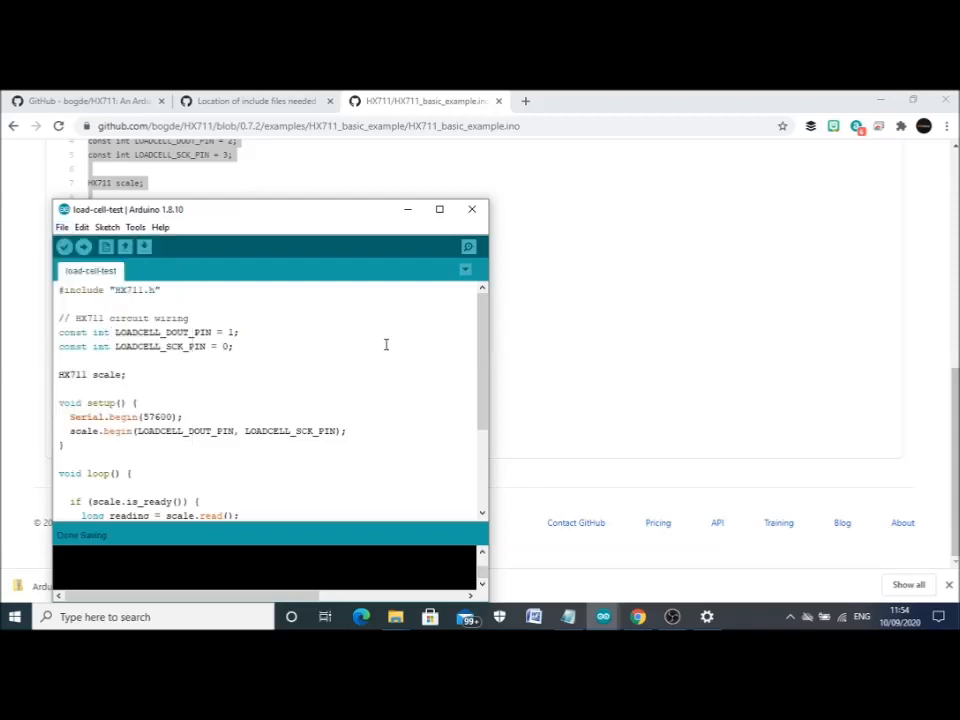